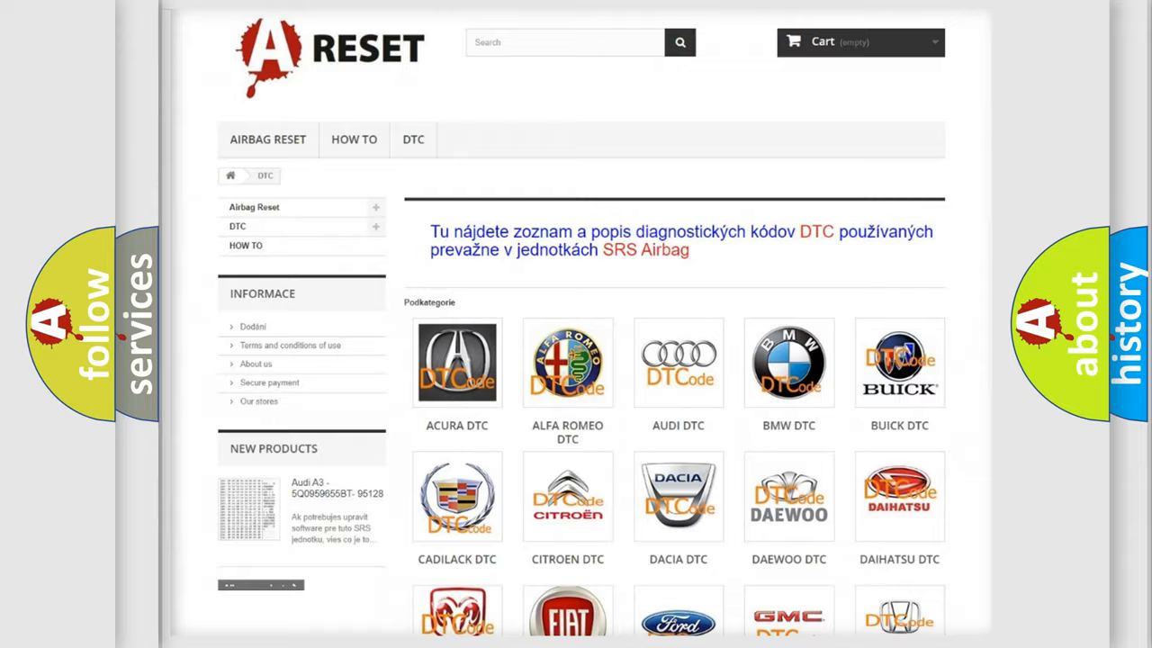
# Open the Saturn DTC tile from the brand grid and browse its B-series code table
pyautogui.scroll(-3)
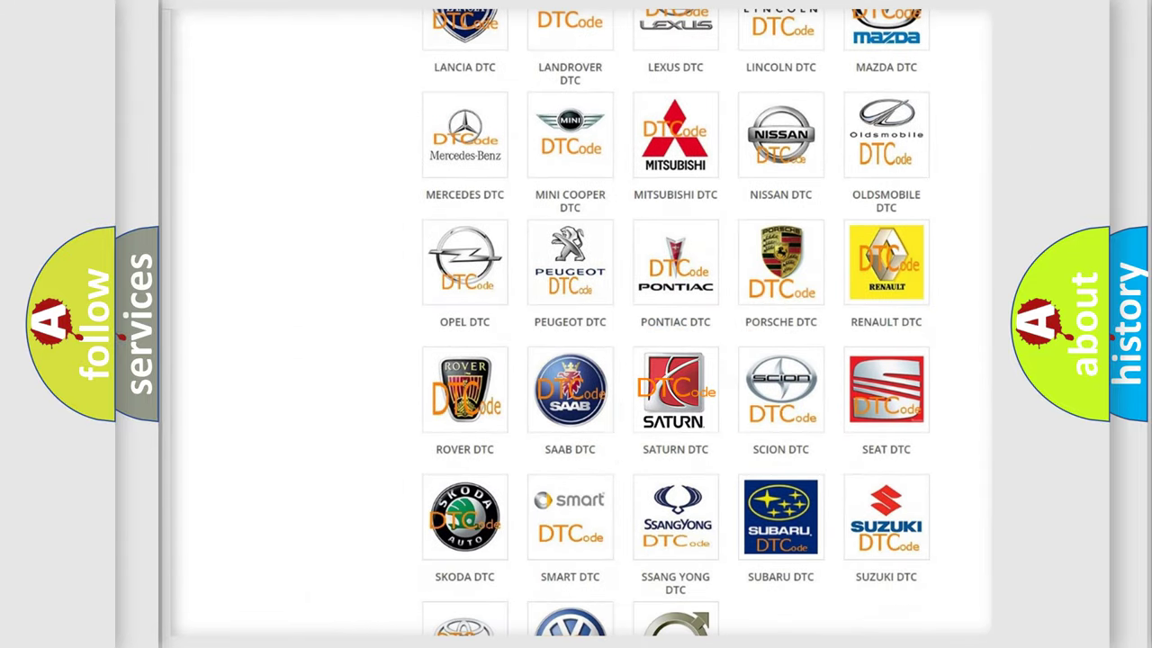
pyautogui.click(674, 389)
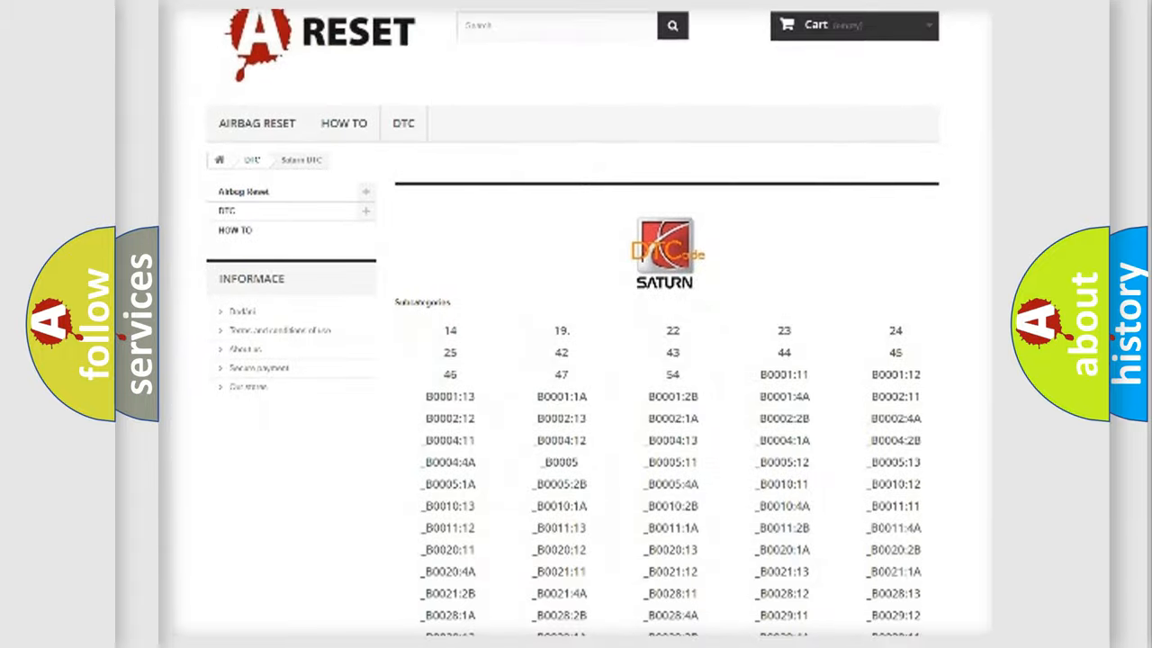
pyautogui.scroll(-3)
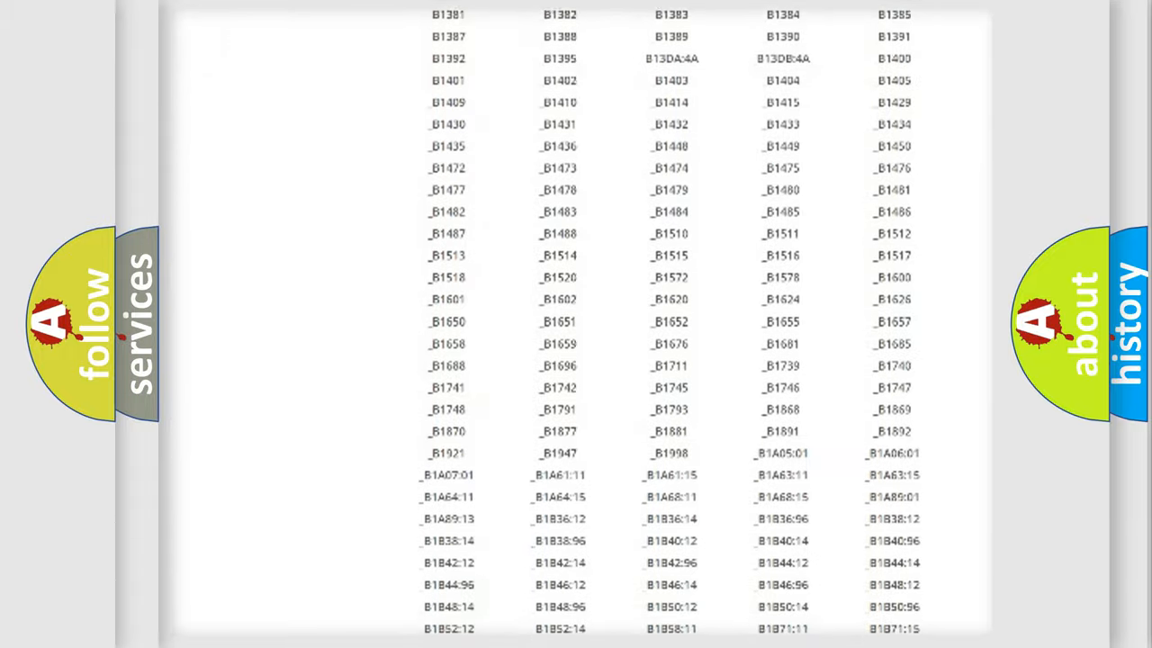
pyautogui.scroll(3)
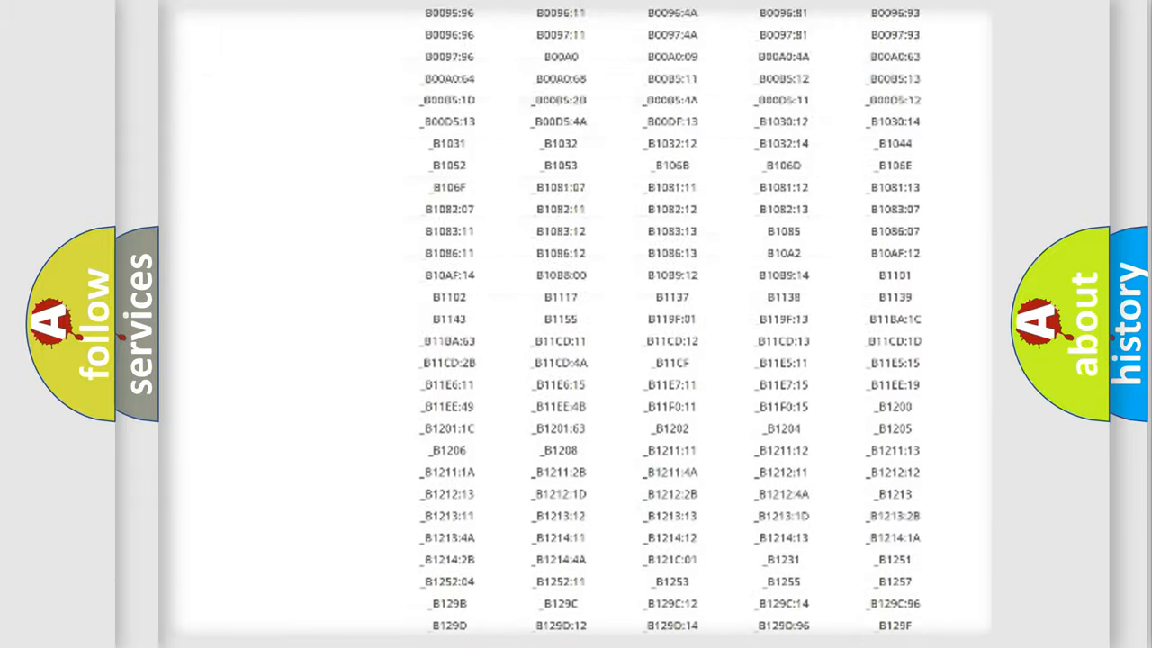